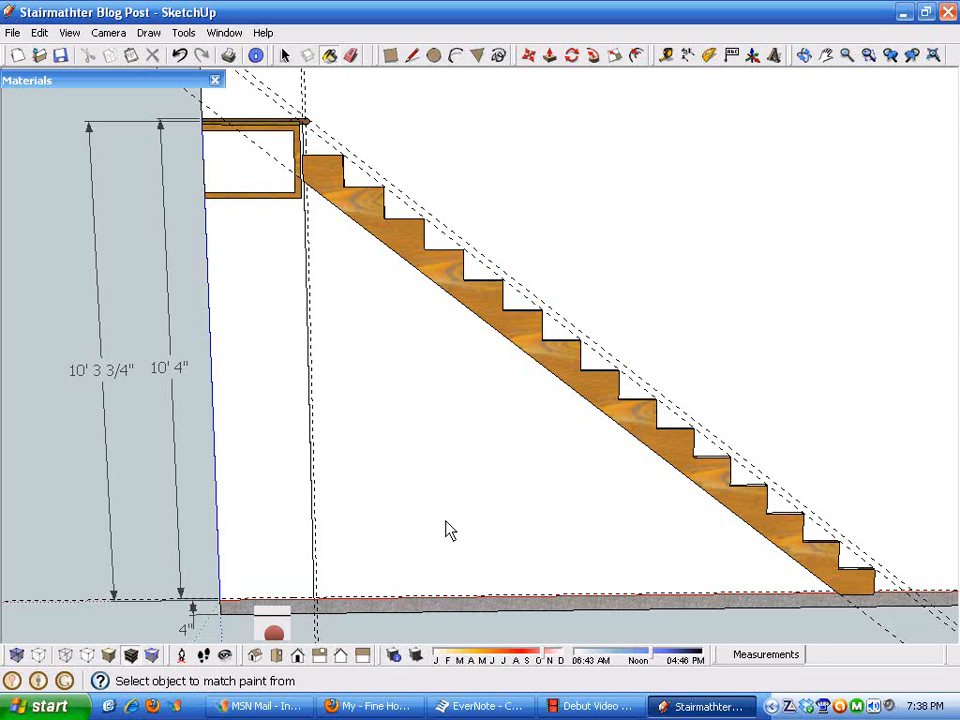
mouse_move(485, 501)
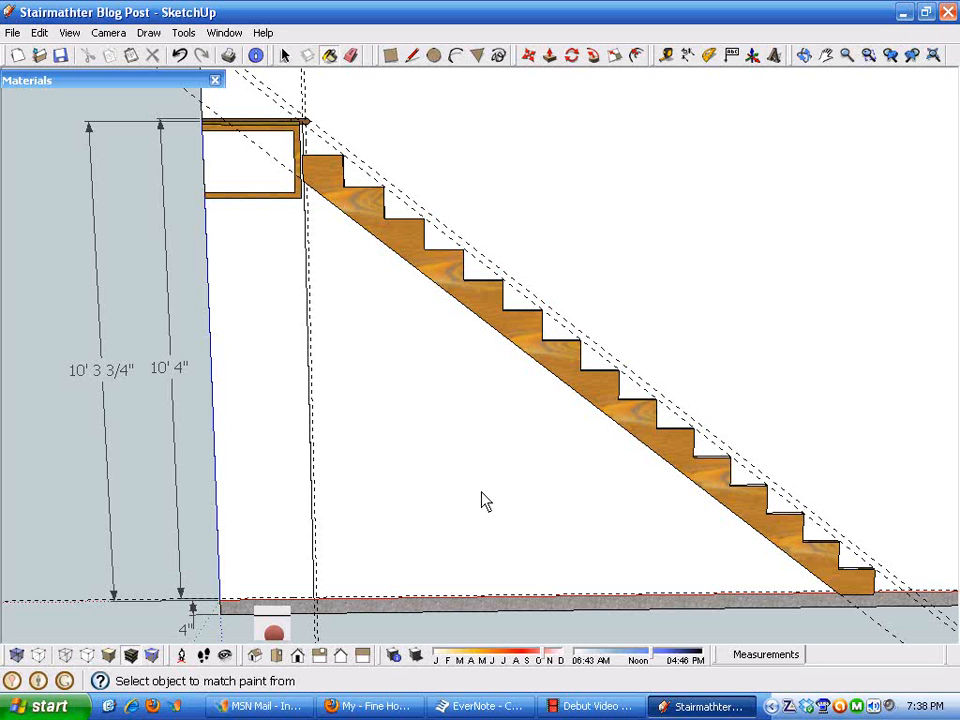
mouse_move(422, 445)
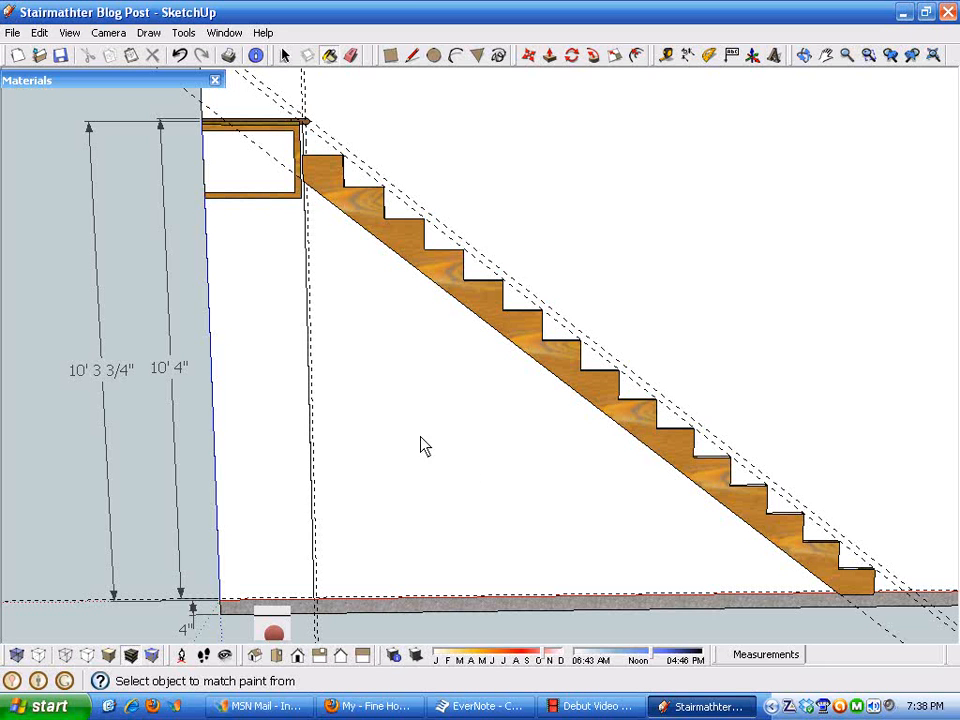
mouse_move(398, 410)
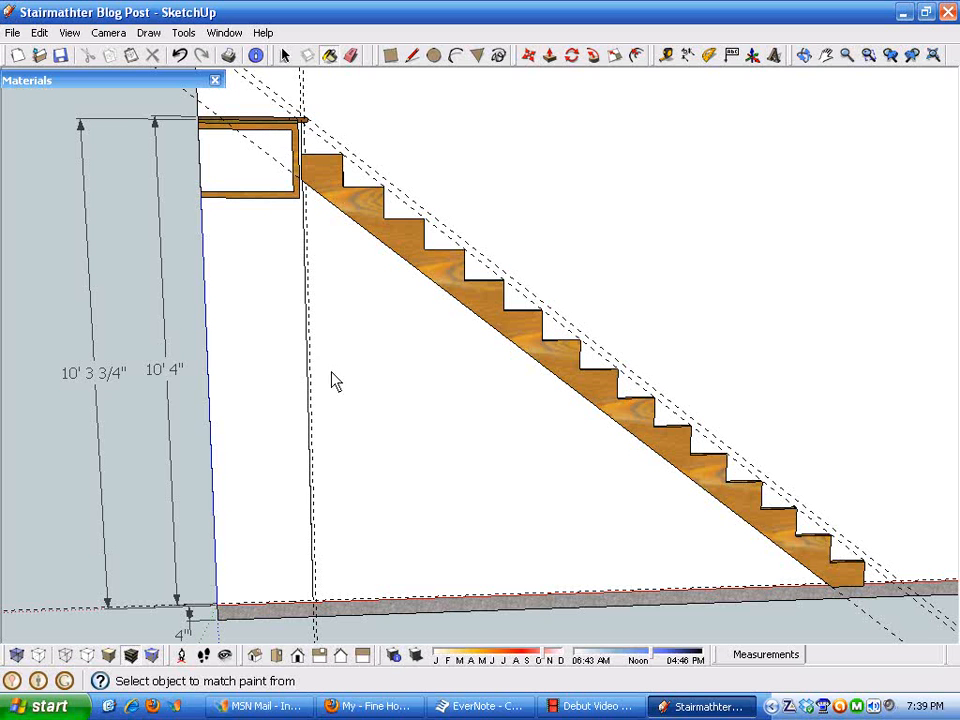
mouse_move(370, 267)
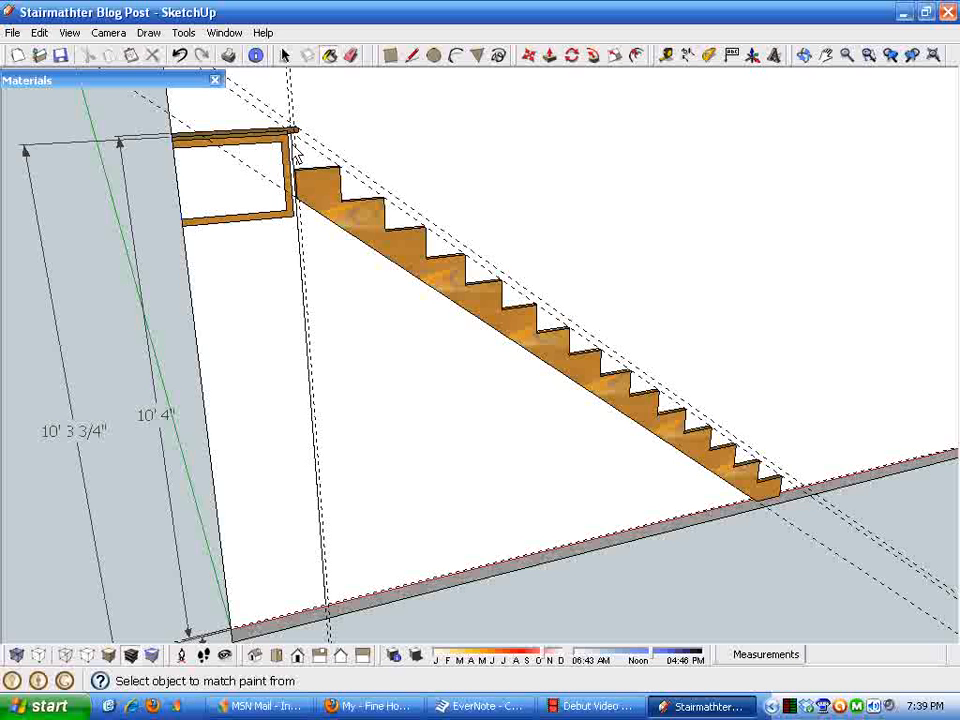
mouse_move(440, 467)
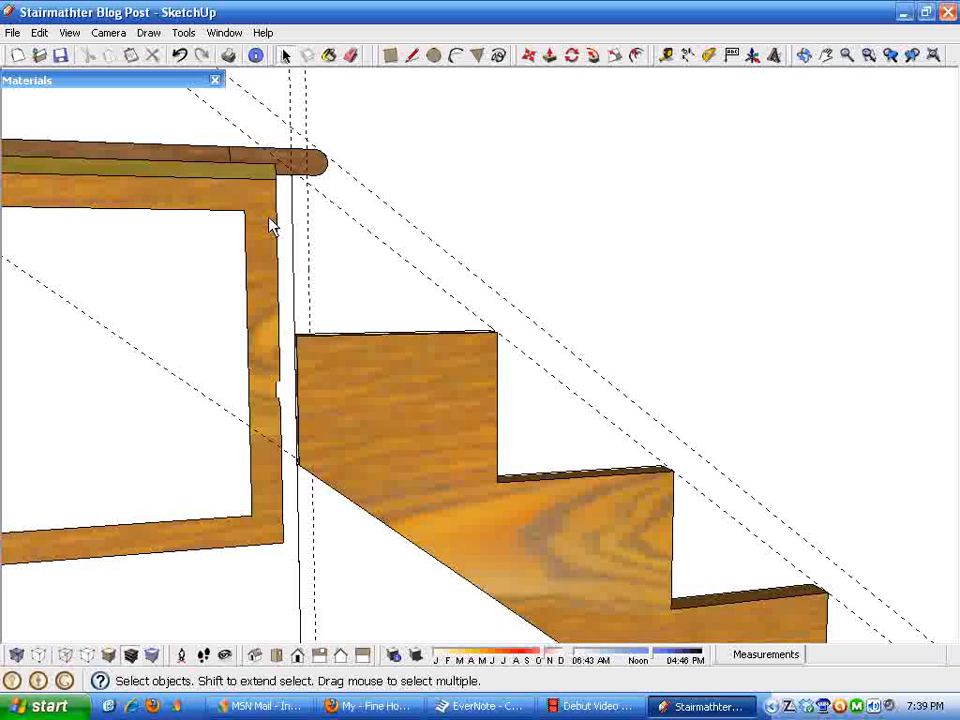
mouse_move(262, 185)
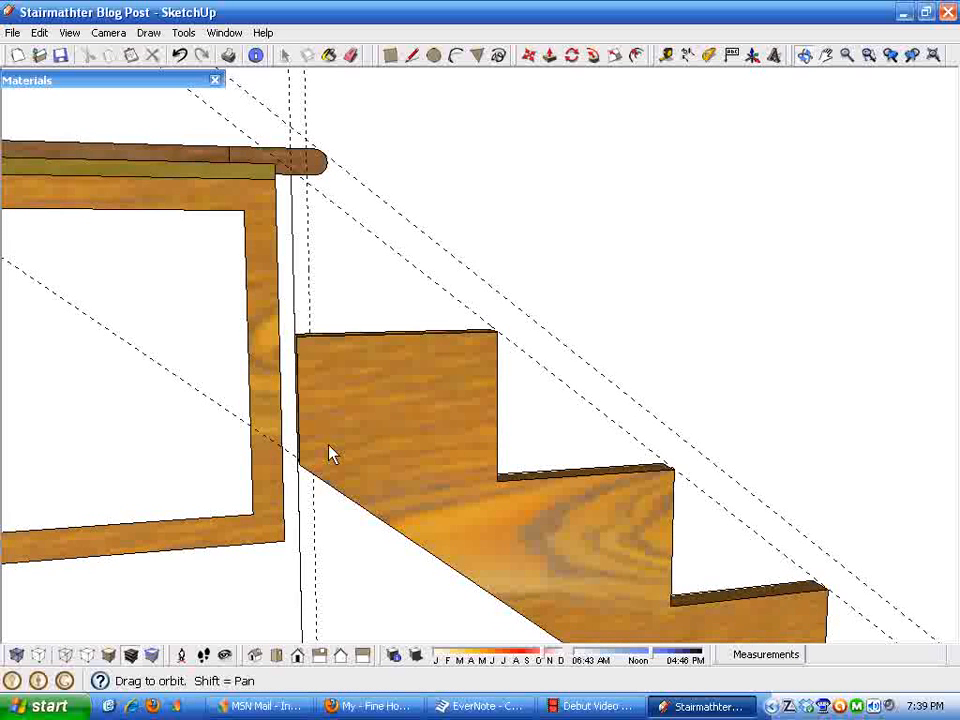
- Draw a narrow vertical hanger rectangle between the header and the stringer top
click(411, 55)
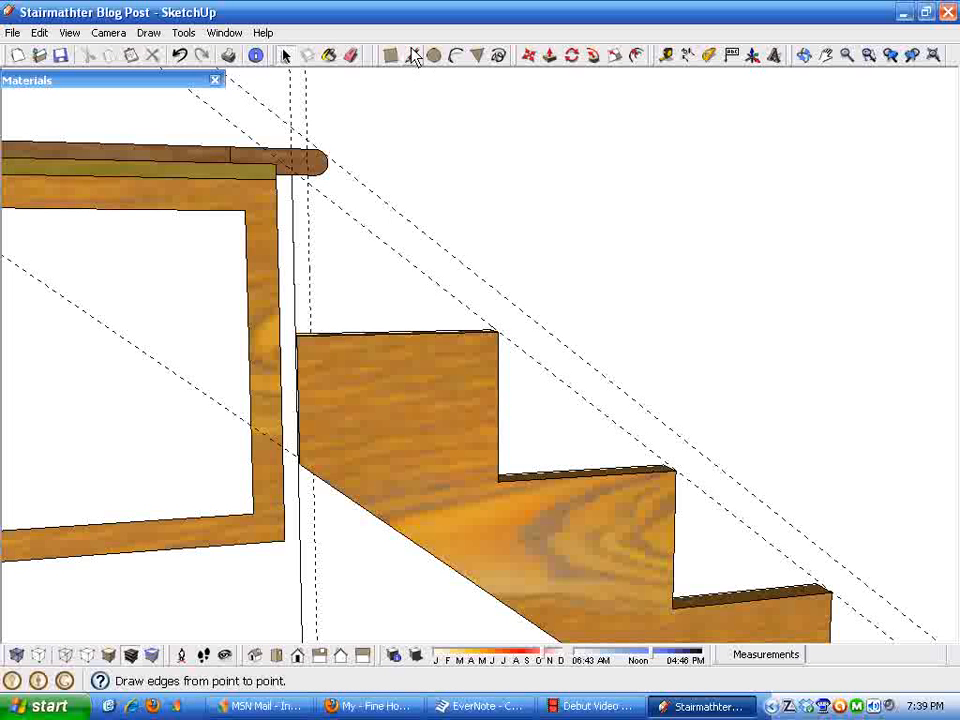
click(412, 55)
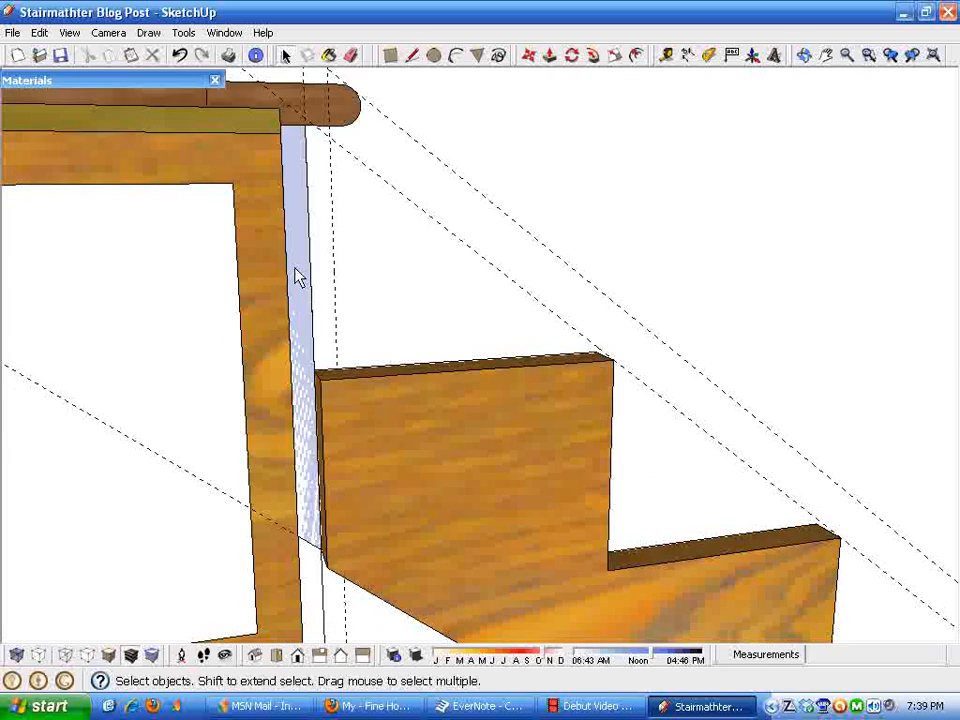
- Make the thin hanger face a component named 'Hanger'
right_click(300, 275)
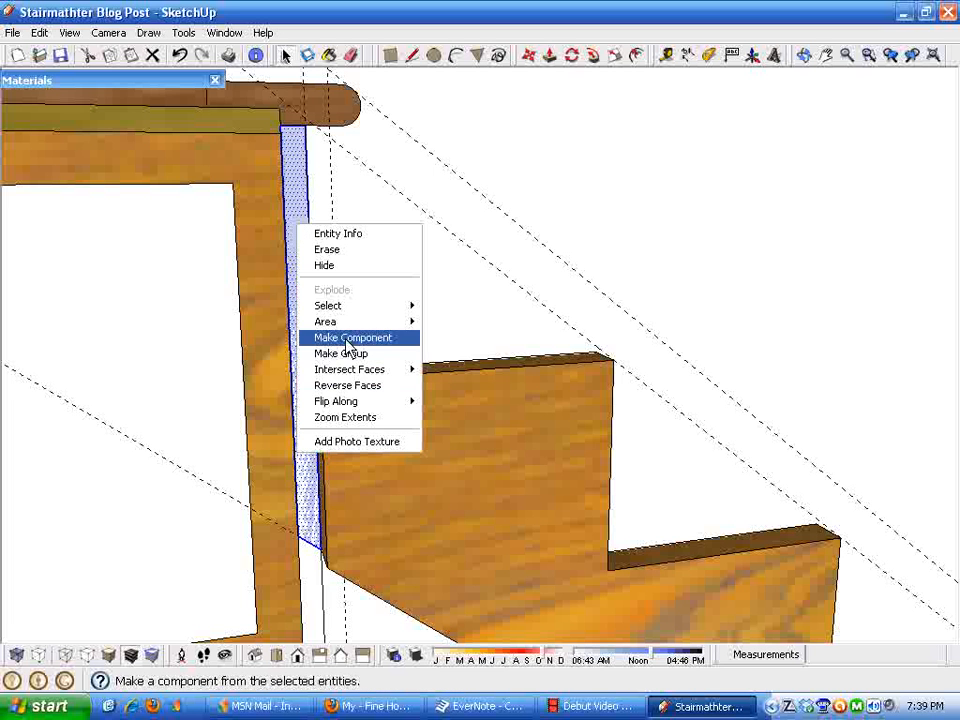
click(352, 337)
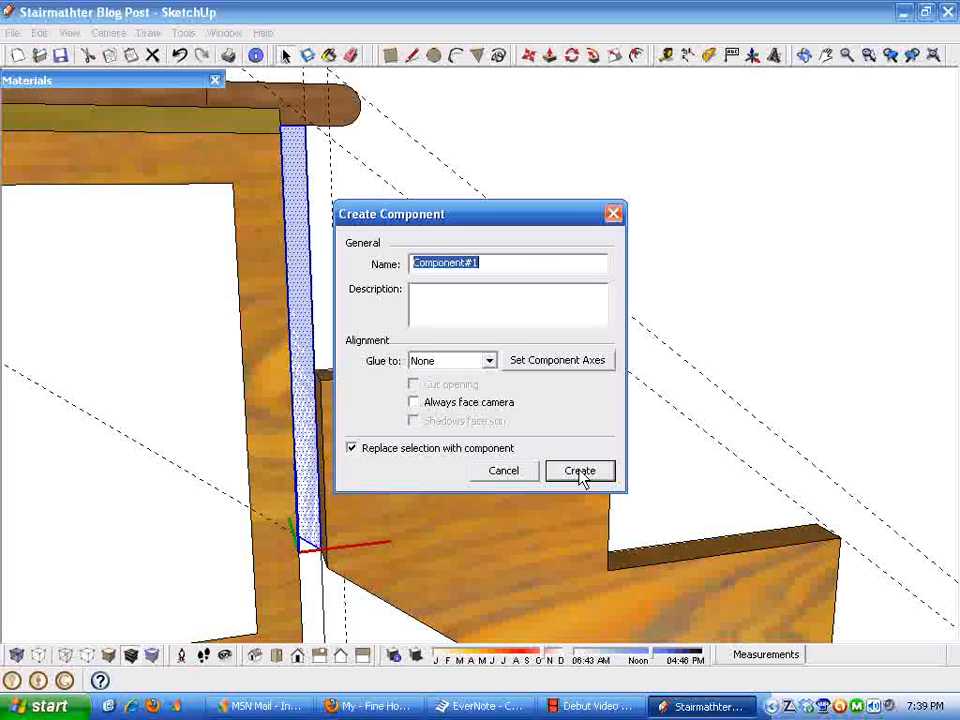
text(H)
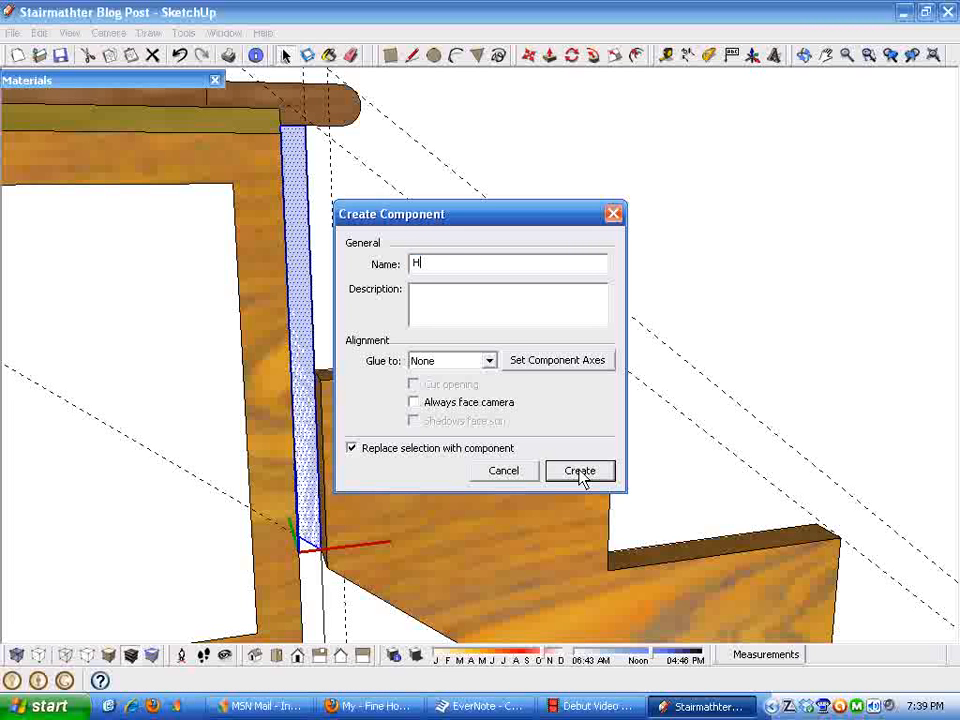
text(anger)
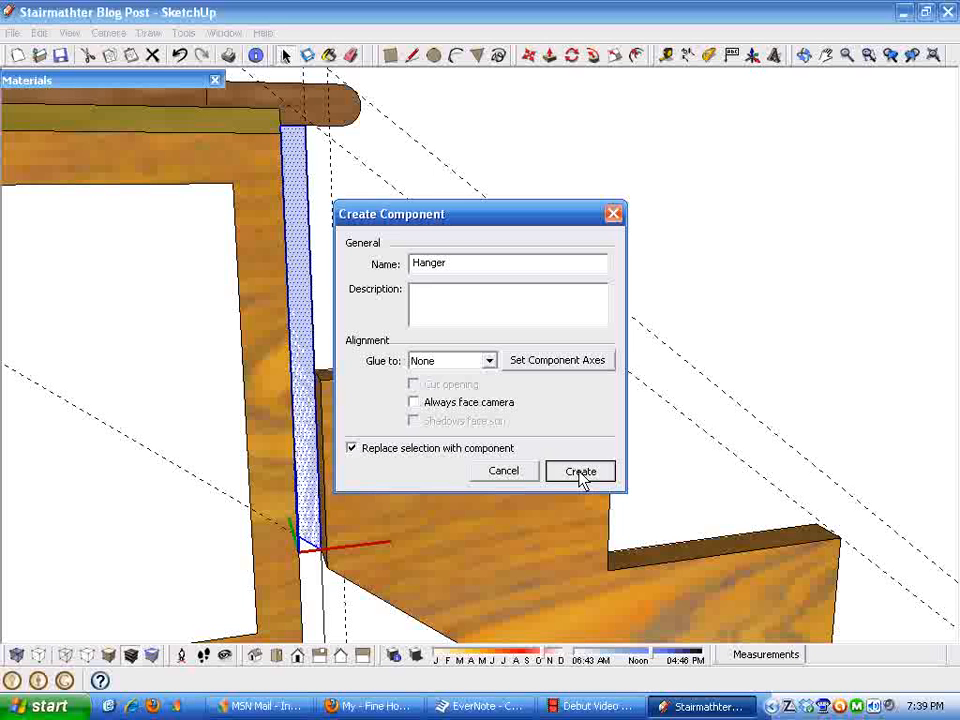
click(580, 471)
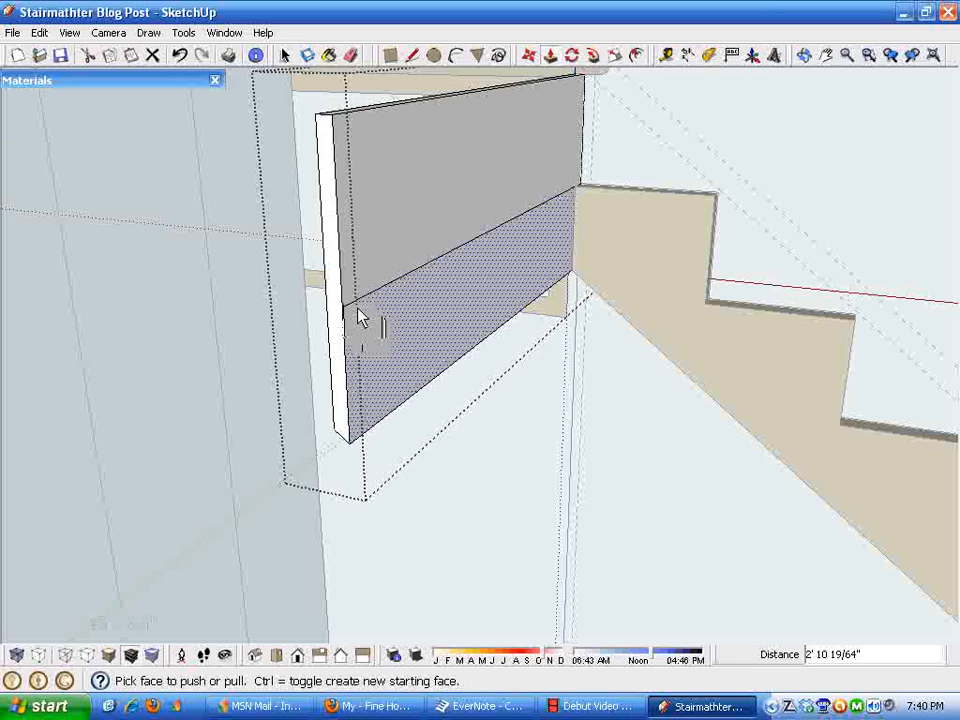
- Push/pull the Hanger face out into a wide plywood panel
drag(360, 320, 360, 310)
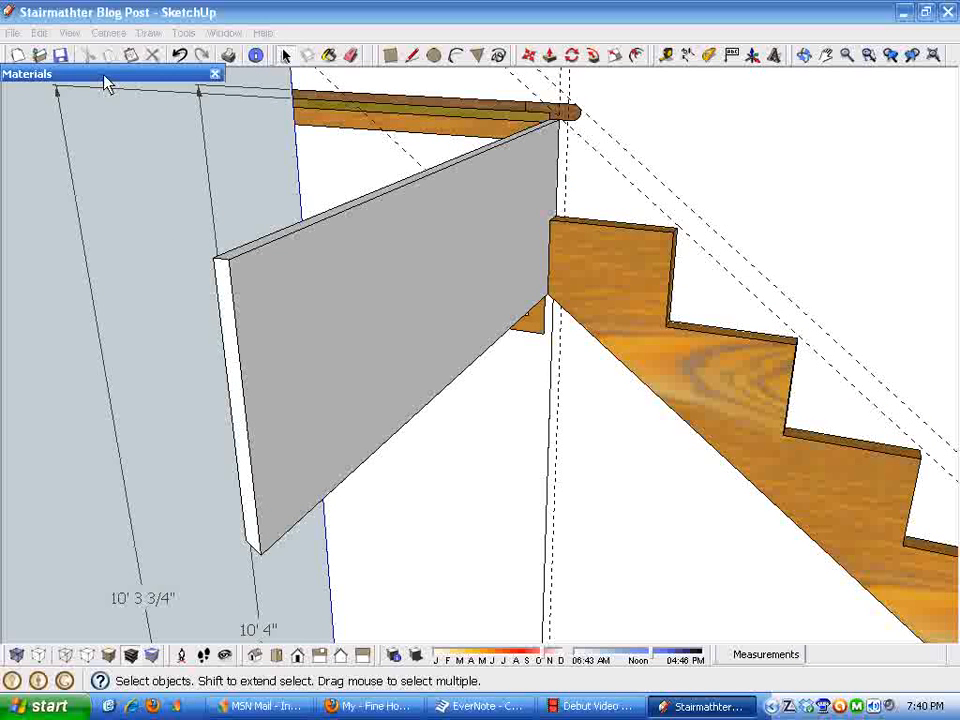
- Paint the gray hanger board with the Wood_Plywood_Knots material
click(56, 166)
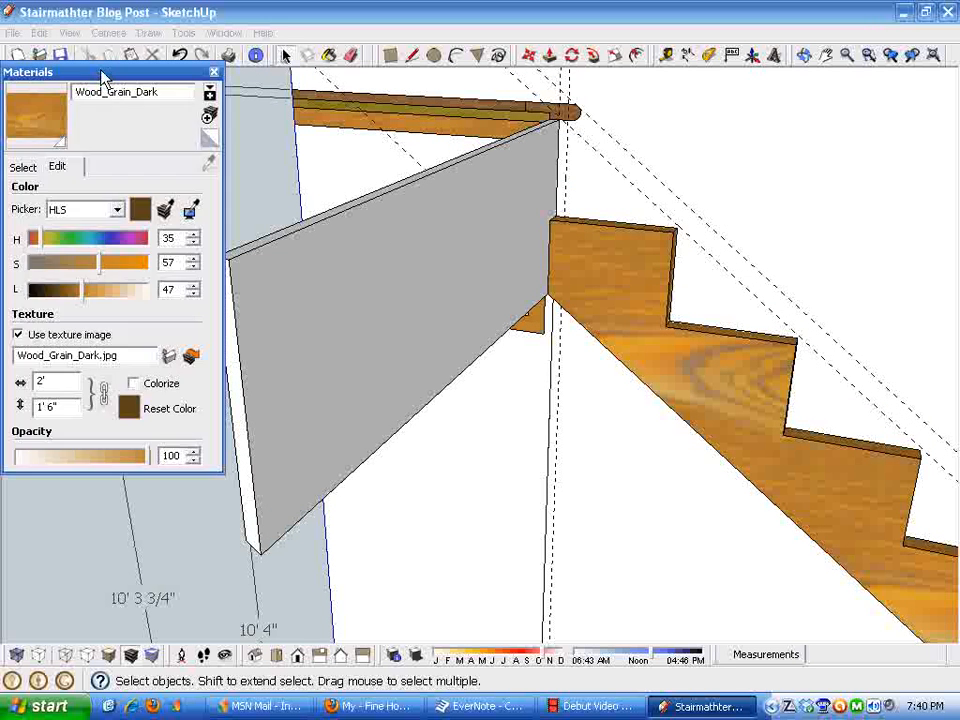
mouse_move(33, 220)
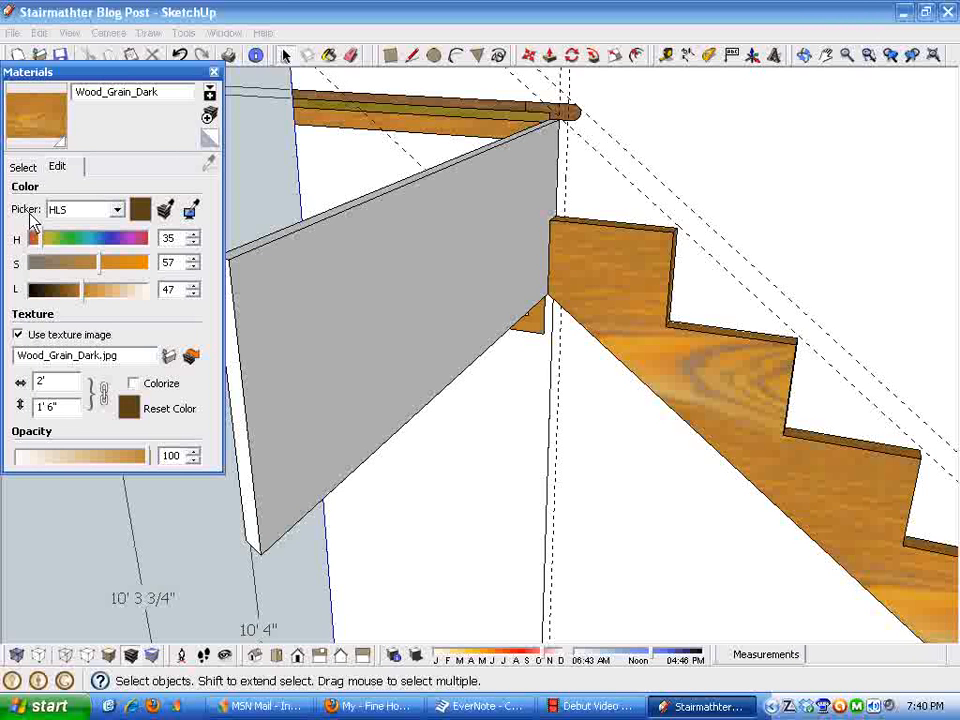
click(210, 165)
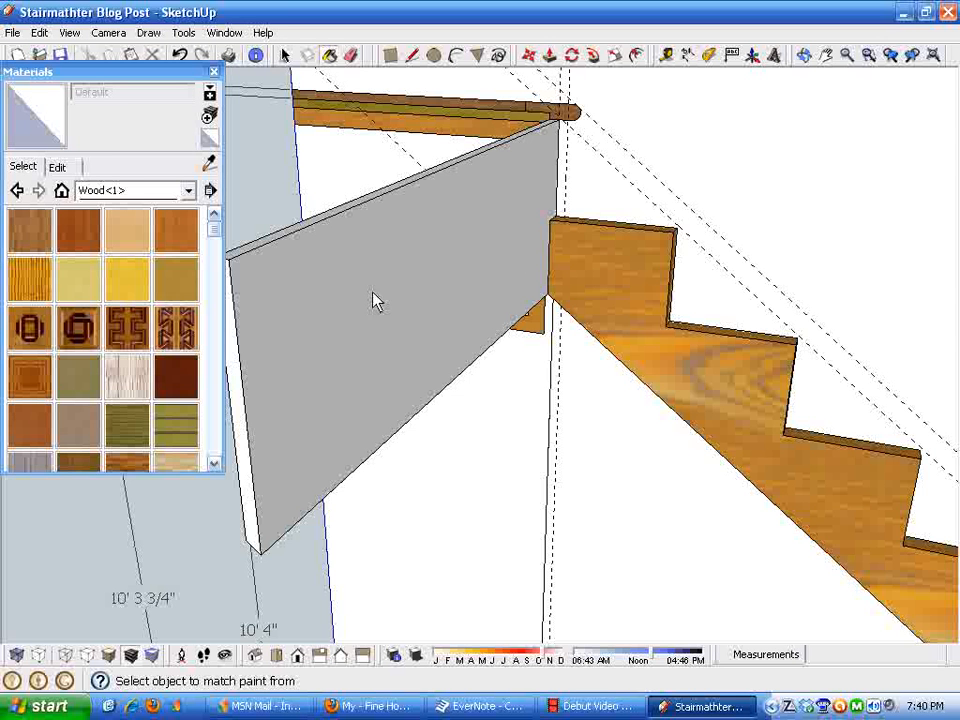
mouse_move(218, 188)
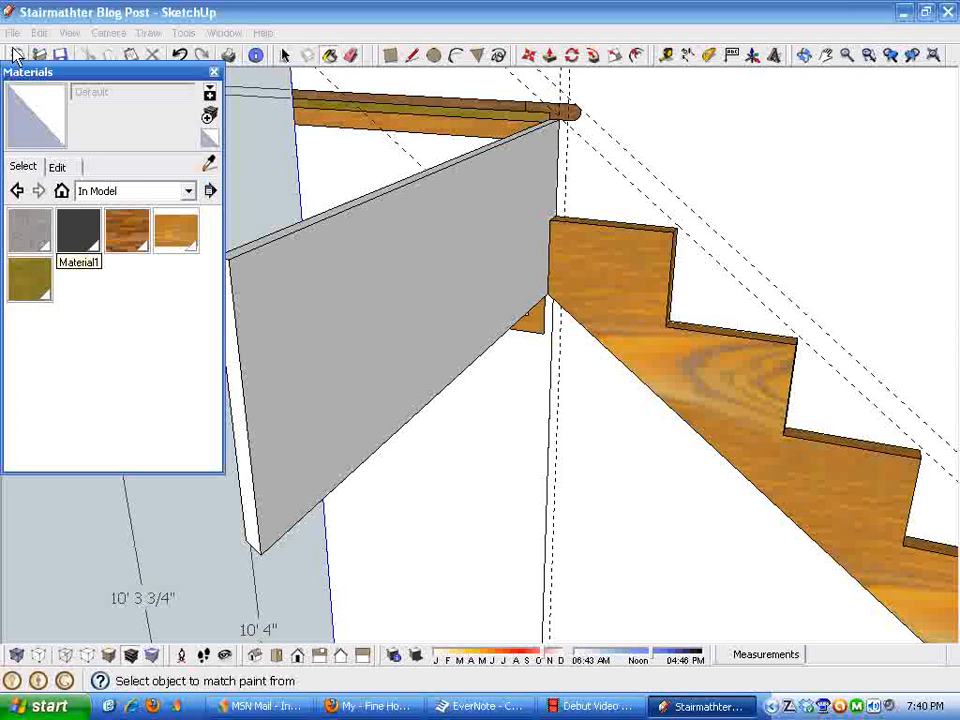
mouse_move(30, 323)
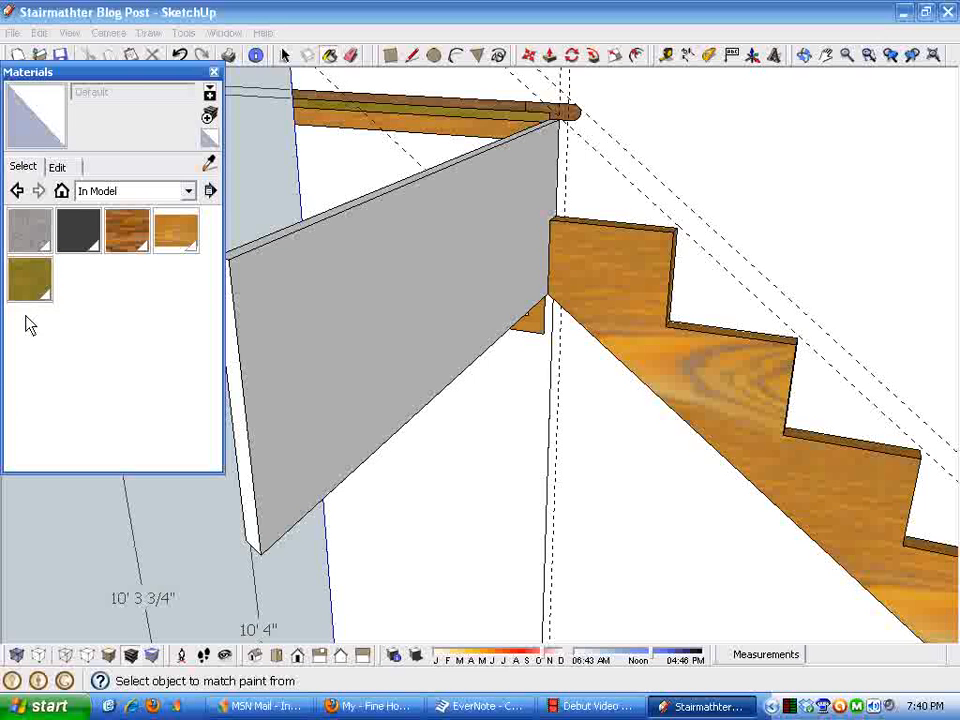
click(29, 278)
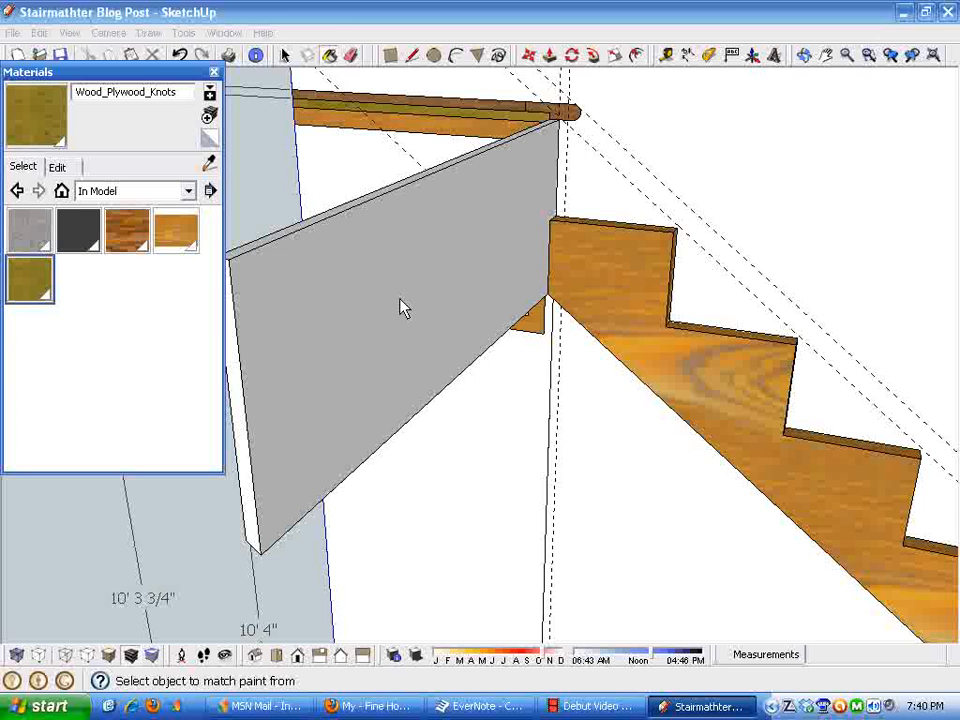
click(405, 285)
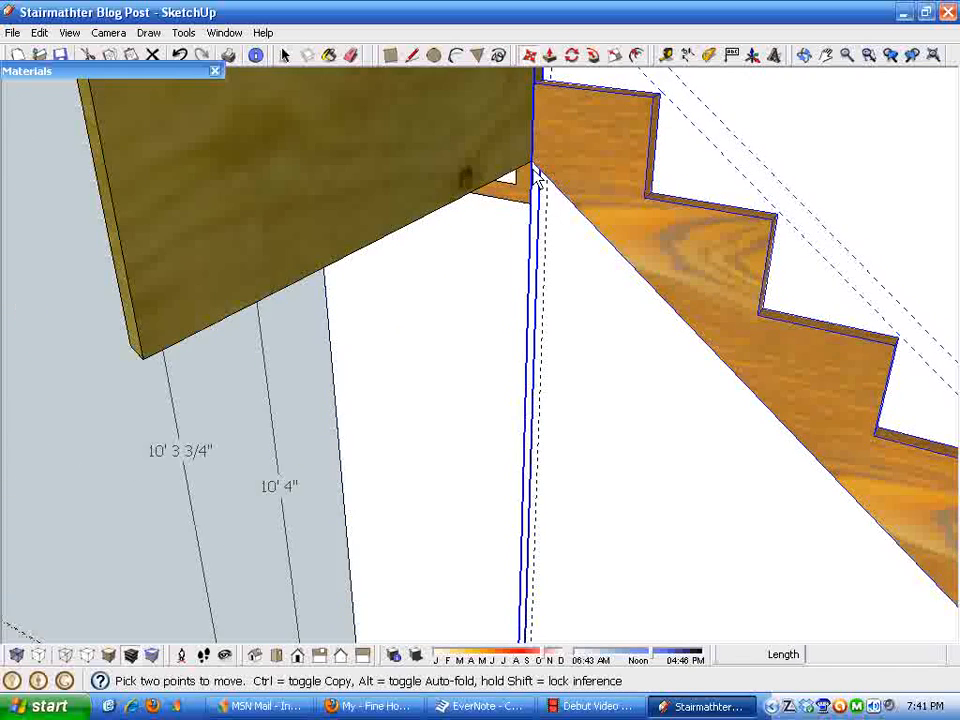
- Zoom out and orbit to frame the whole stringer, hanger and slab
drag(535, 165, 278, 295)
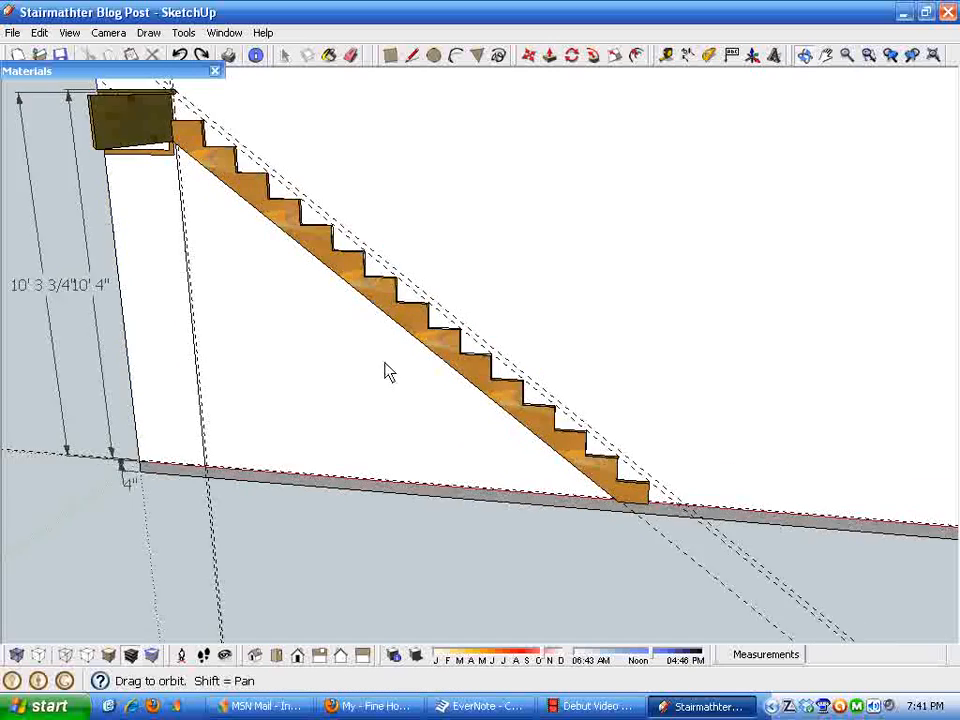
drag(390, 373, 795, 573)
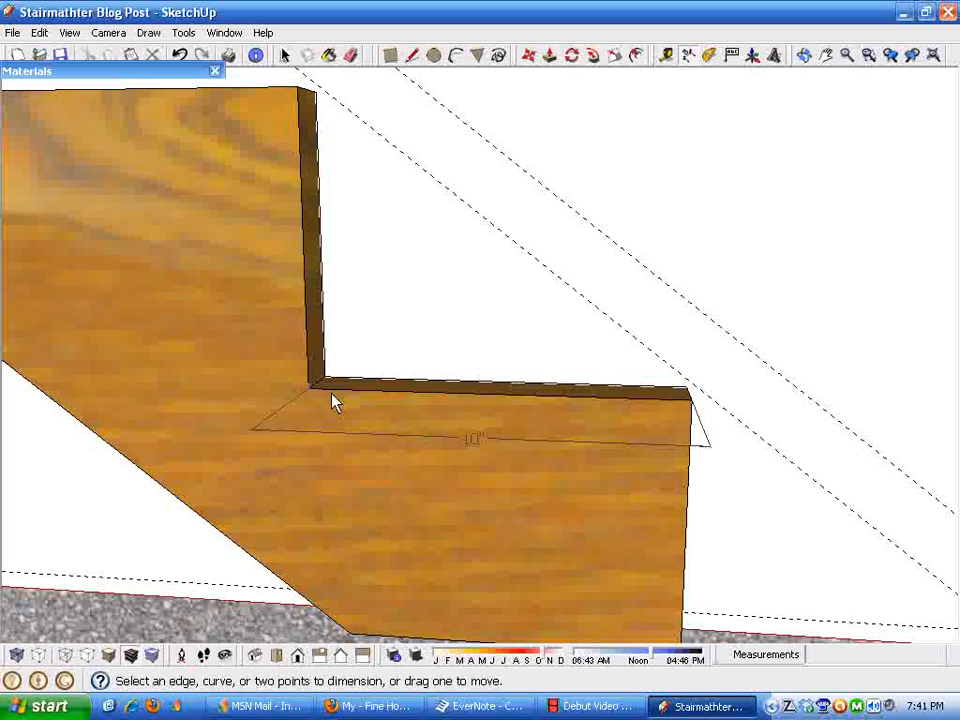
- Dimension the bottom step: 10" run, 7" riser, 7 3/4" rise and 1' 21/32" diagonal
click(310, 388)
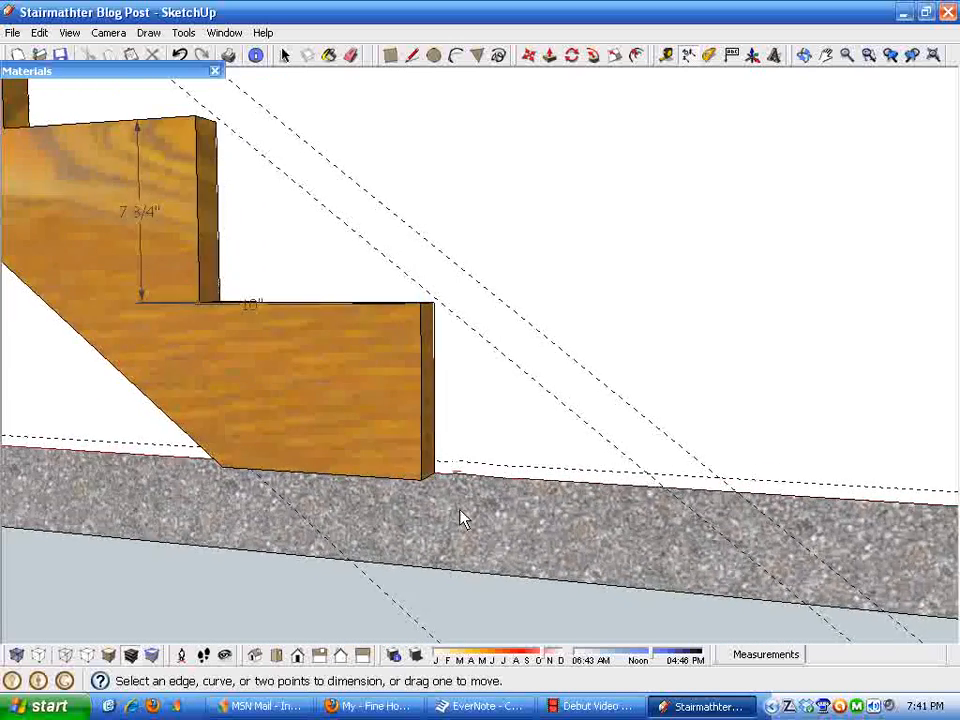
drag(463, 518, 430, 560)
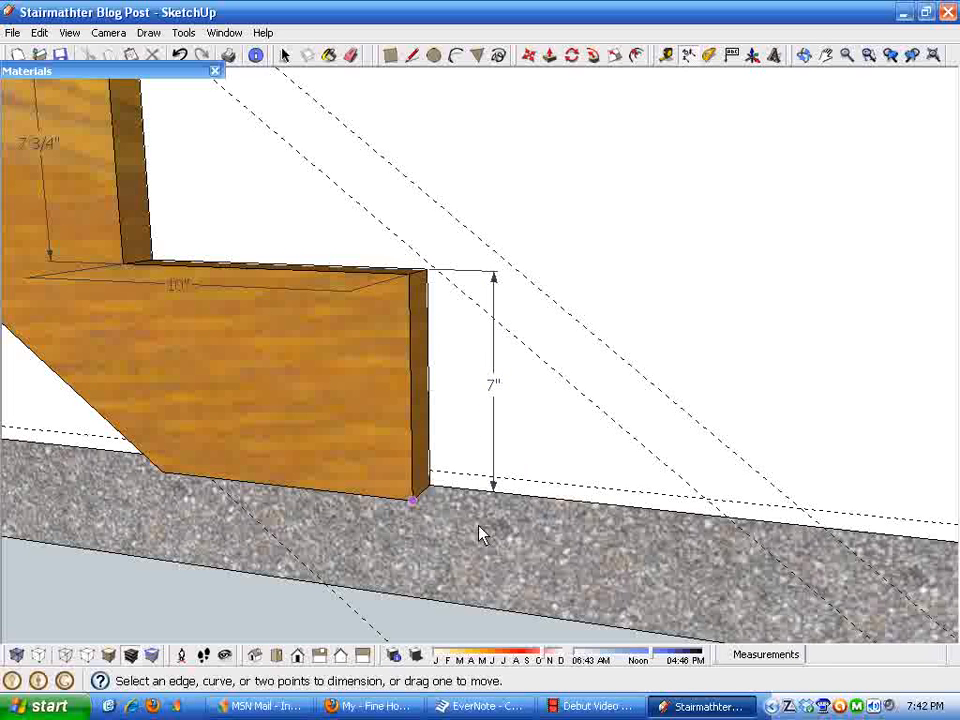
mouse_move(315, 240)
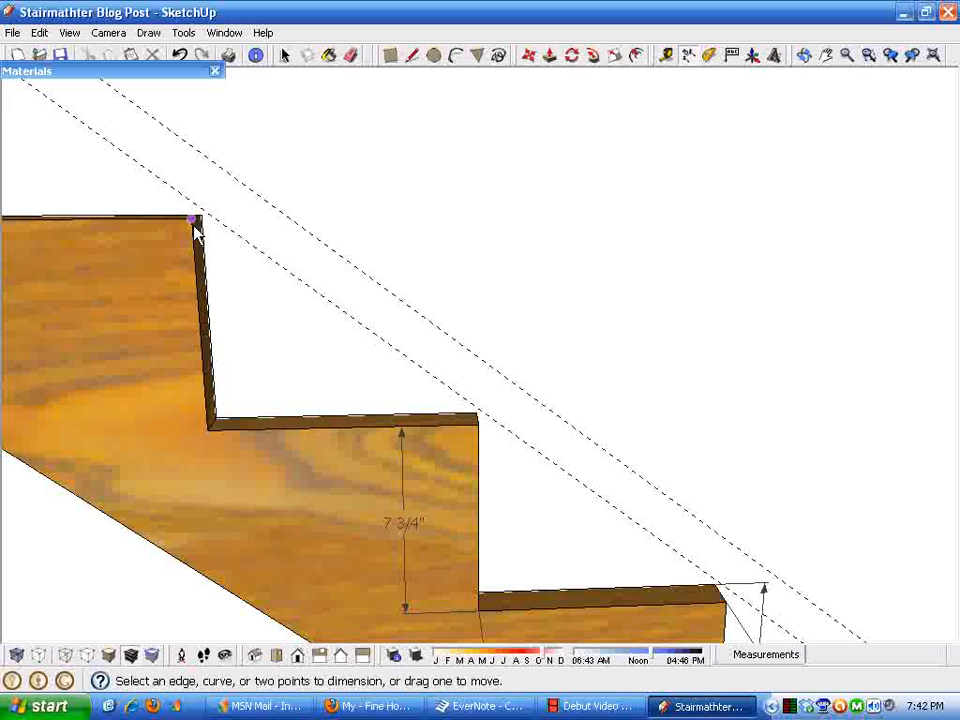
click(195, 218)
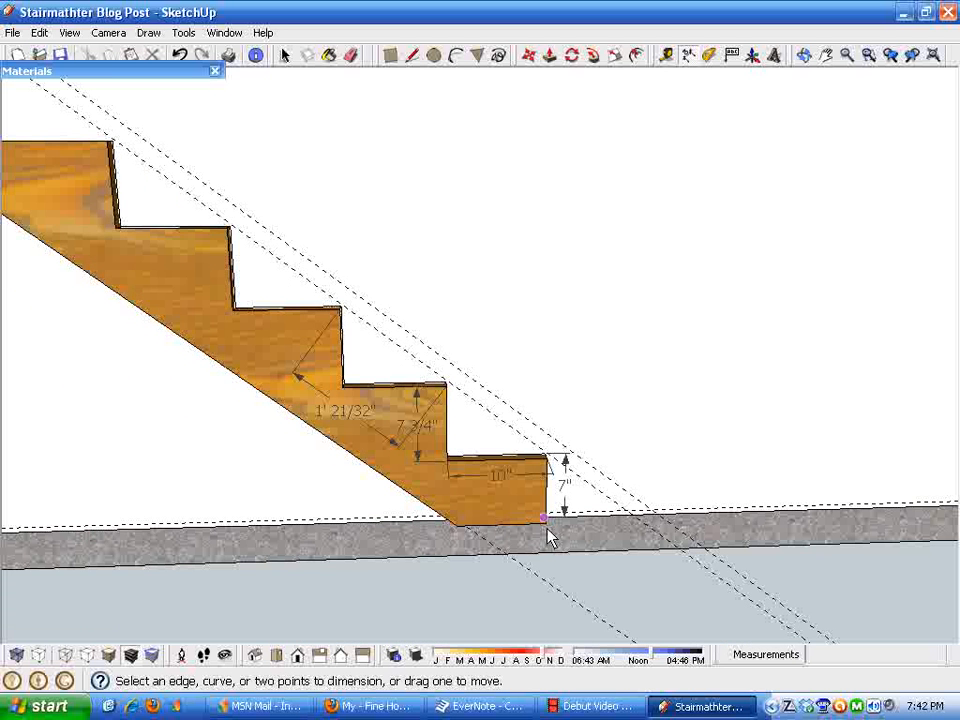
- Start a full-length stringer dimension from its top corner at the hanger
drag(550, 535, 455, 418)
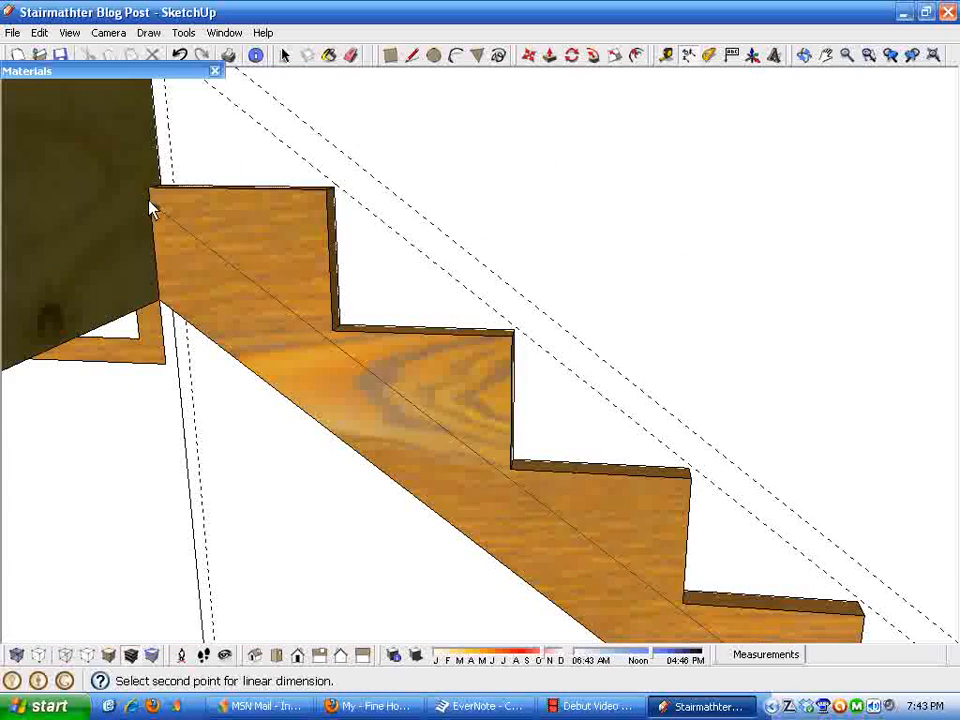
click(148, 188)
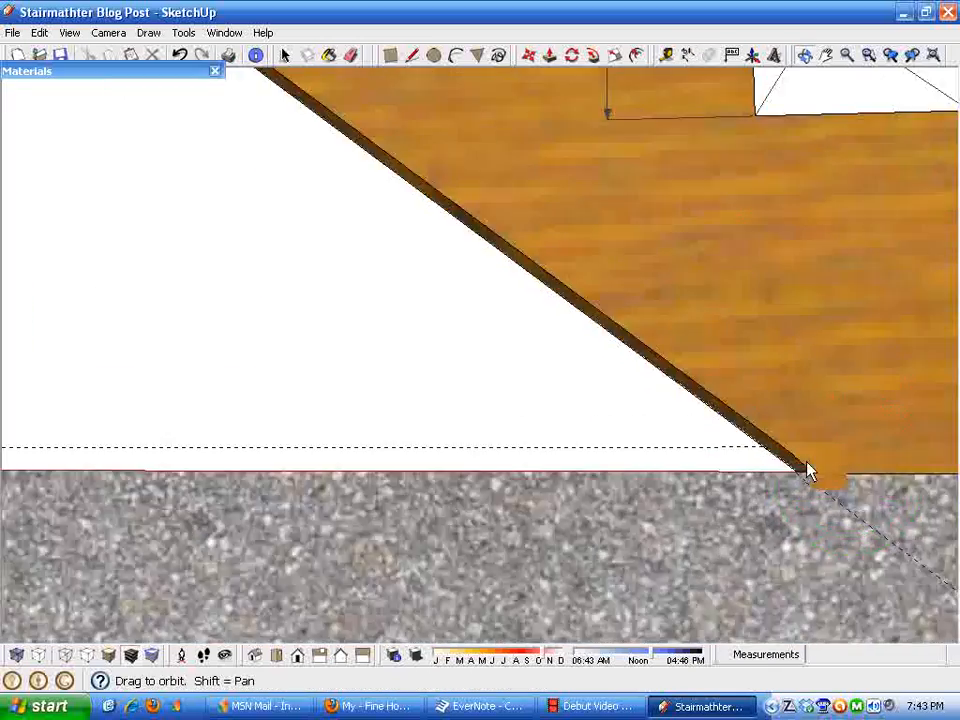
- Set the protractor centre at the stringer's foot to measure the roughly 37.8° angle
drag(810, 475, 867, 480)
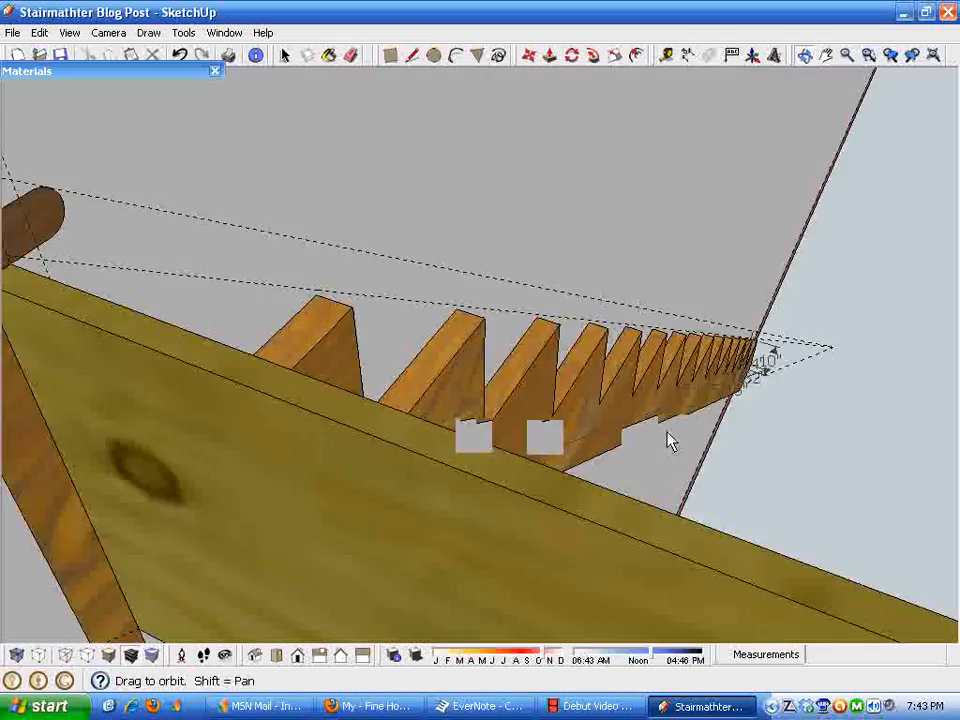
drag(670, 440, 790, 460)
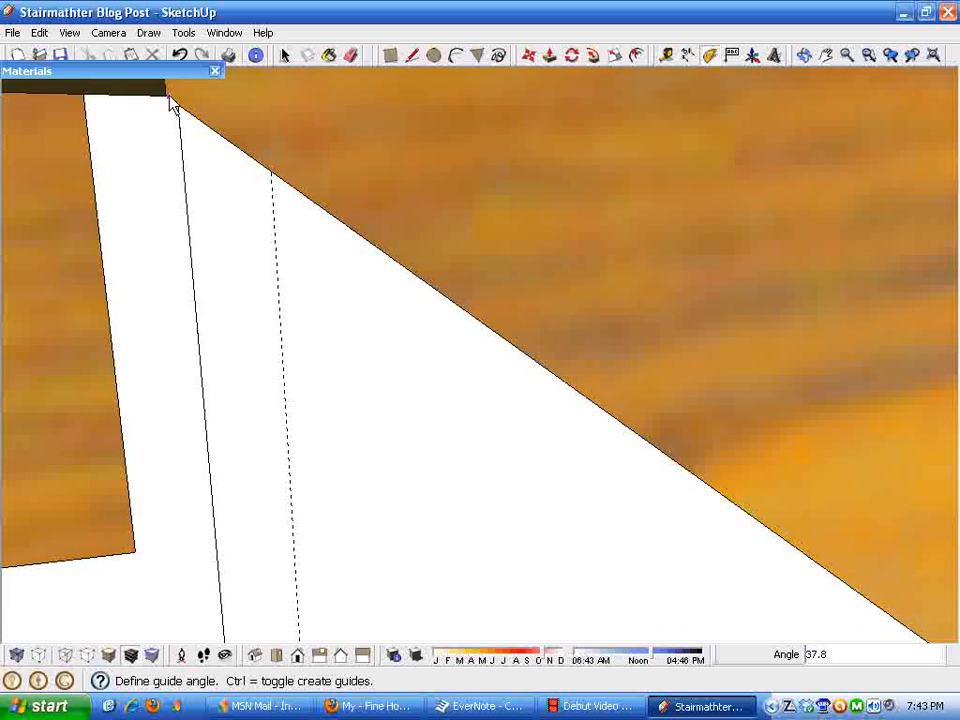
mouse_move(168, 103)
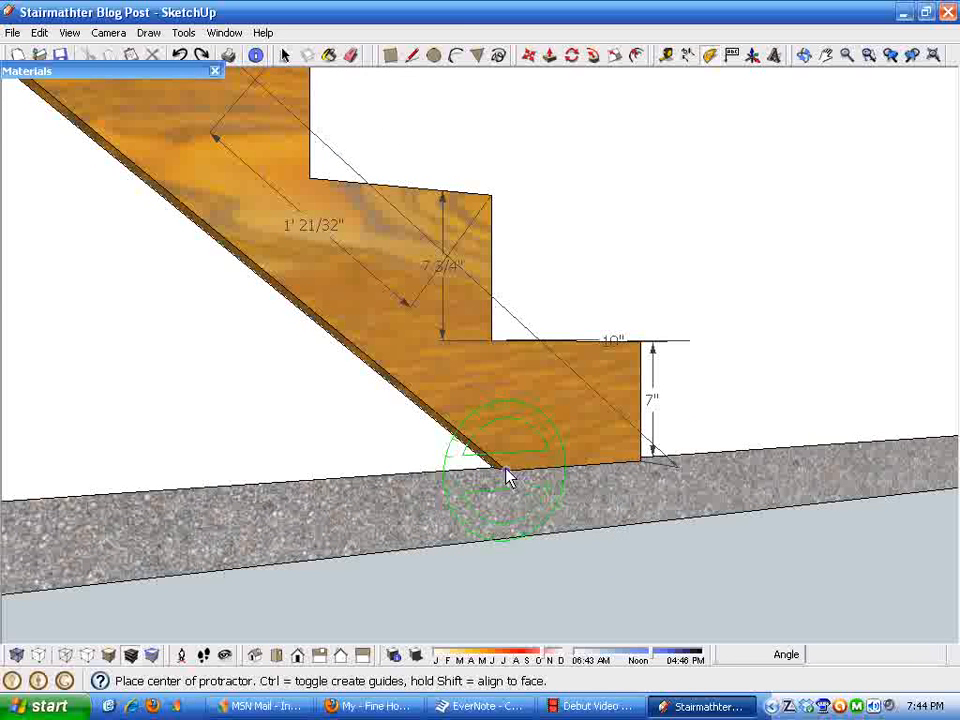
click(505, 470)
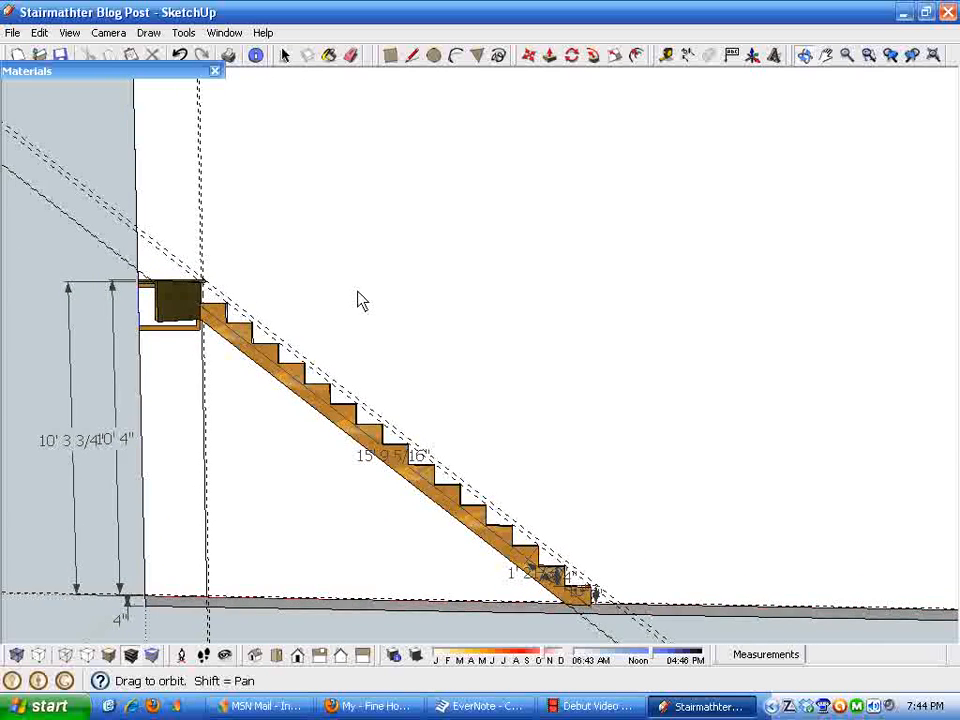
- Switch back to the Select tool with all stringer dimensions visible
click(710, 55)
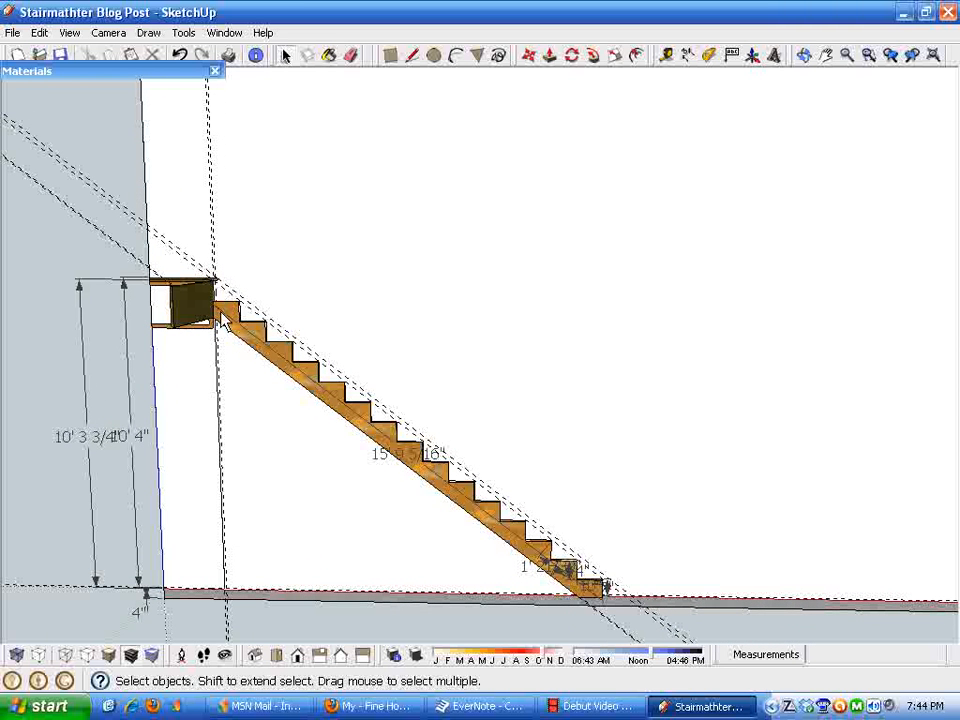
mouse_move(617, 332)
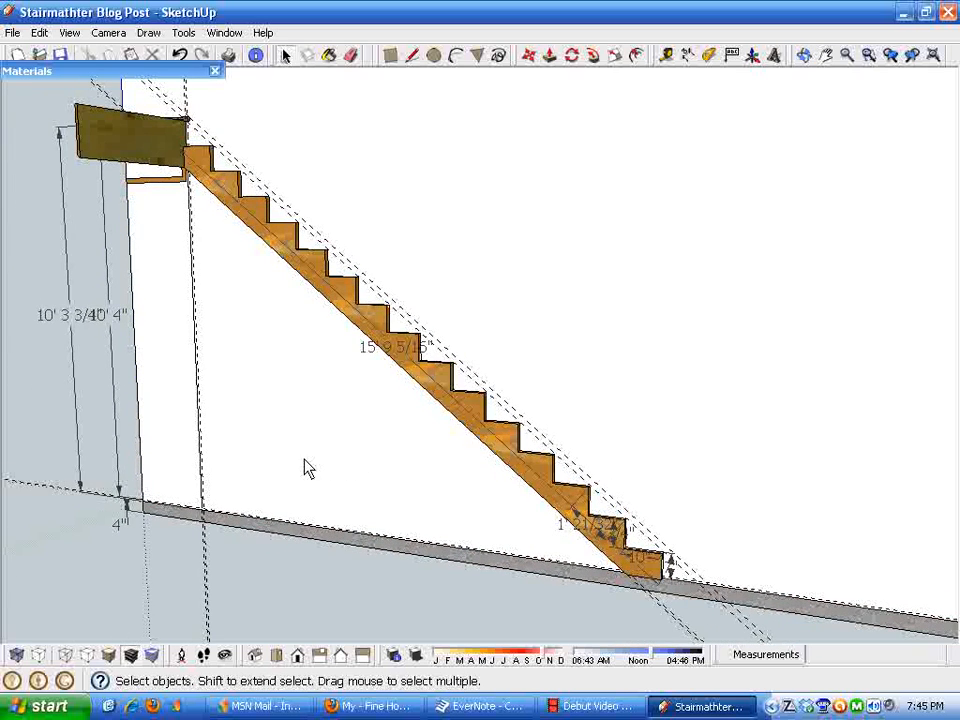
mouse_move(300, 480)
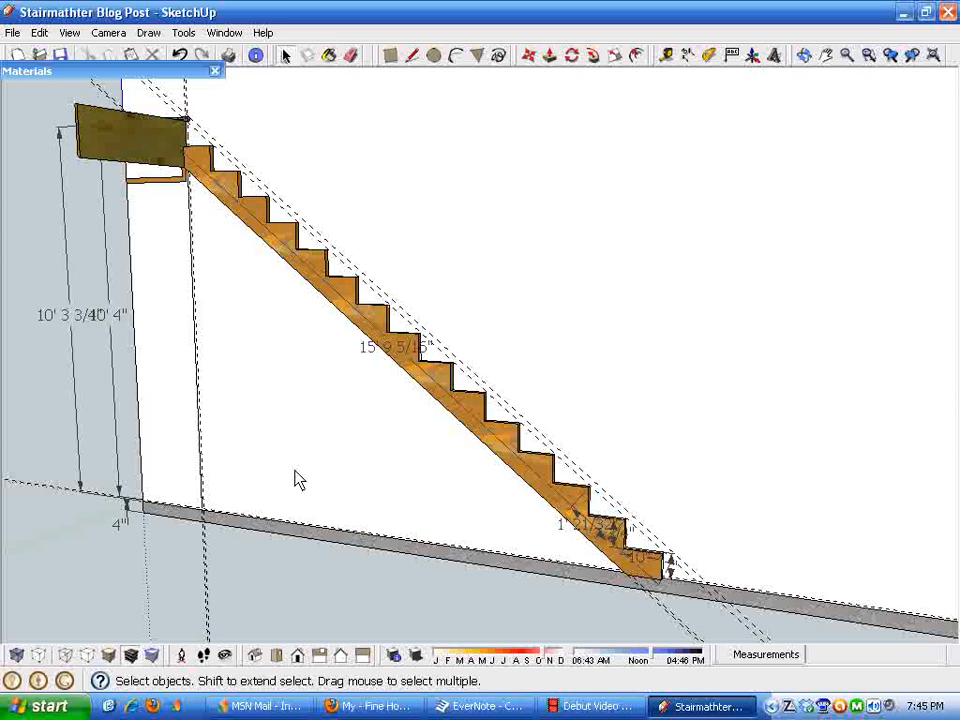
mouse_move(330, 460)
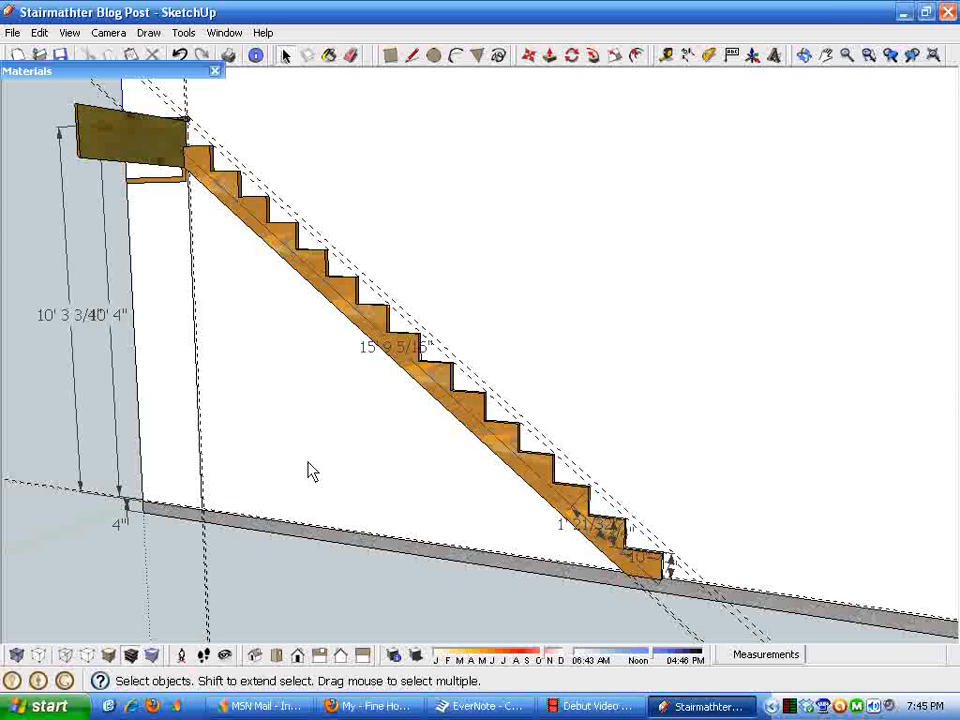
mouse_move(268, 506)
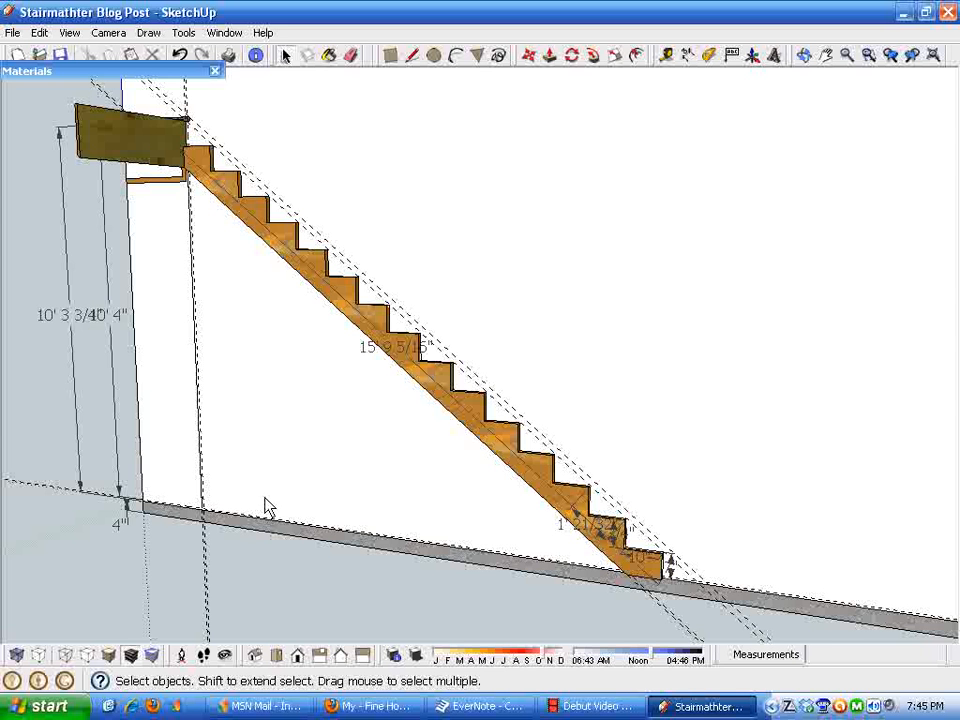
mouse_move(323, 478)
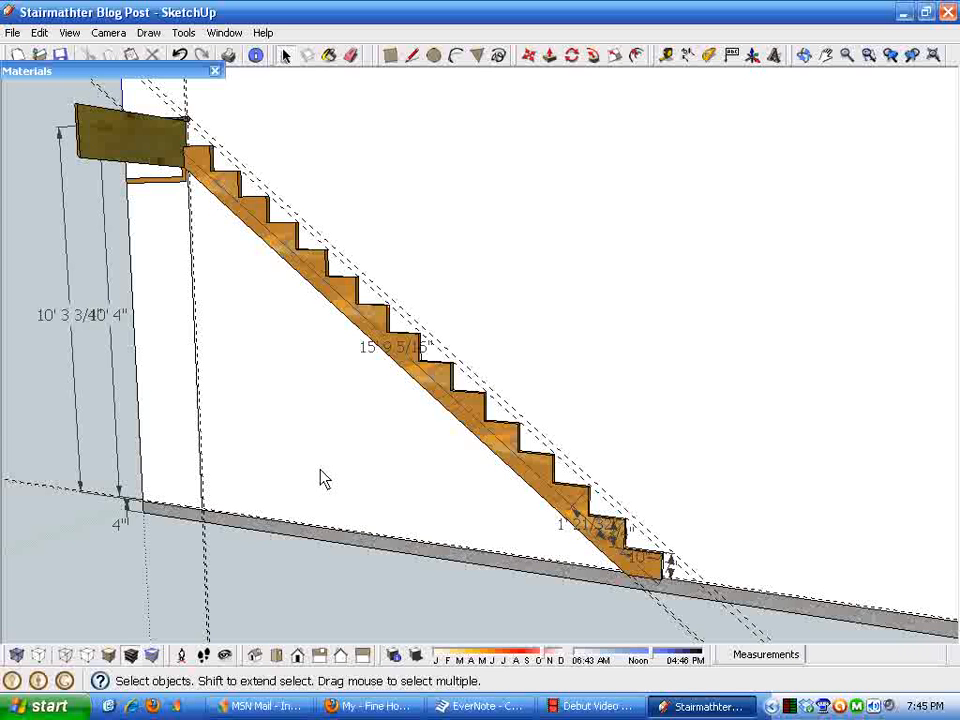